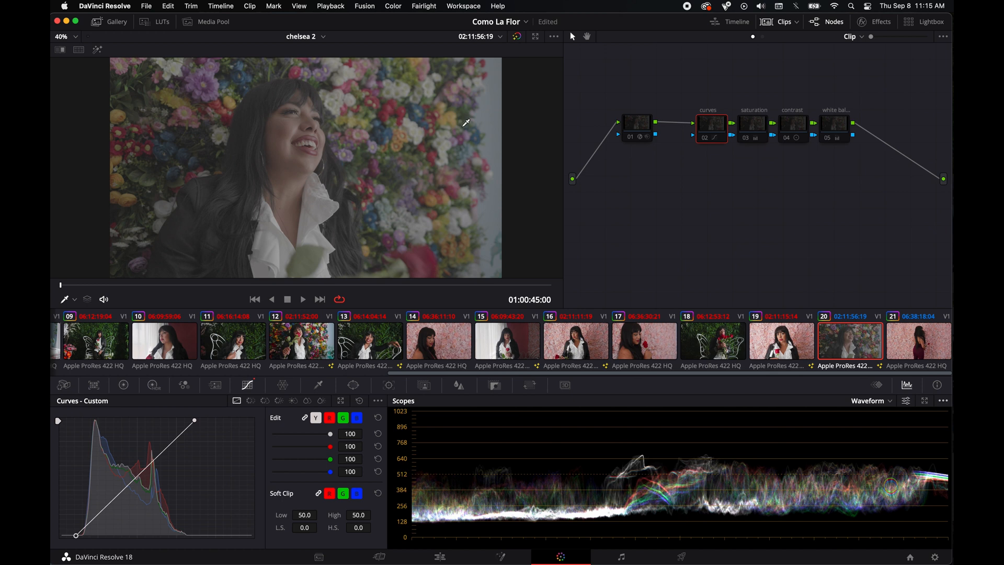
pyautogui.moveTo(433, 104)
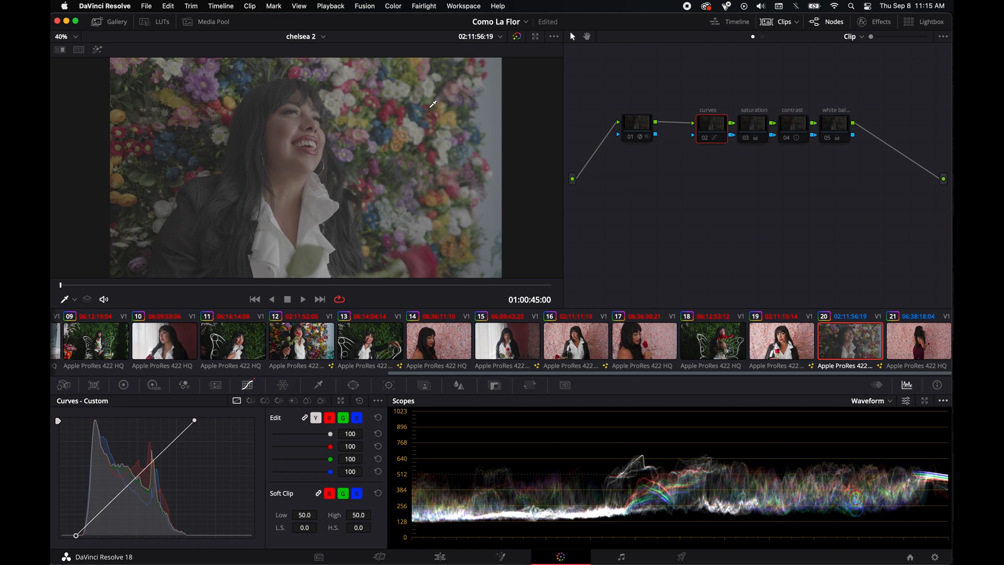
pyautogui.moveTo(463, 188)
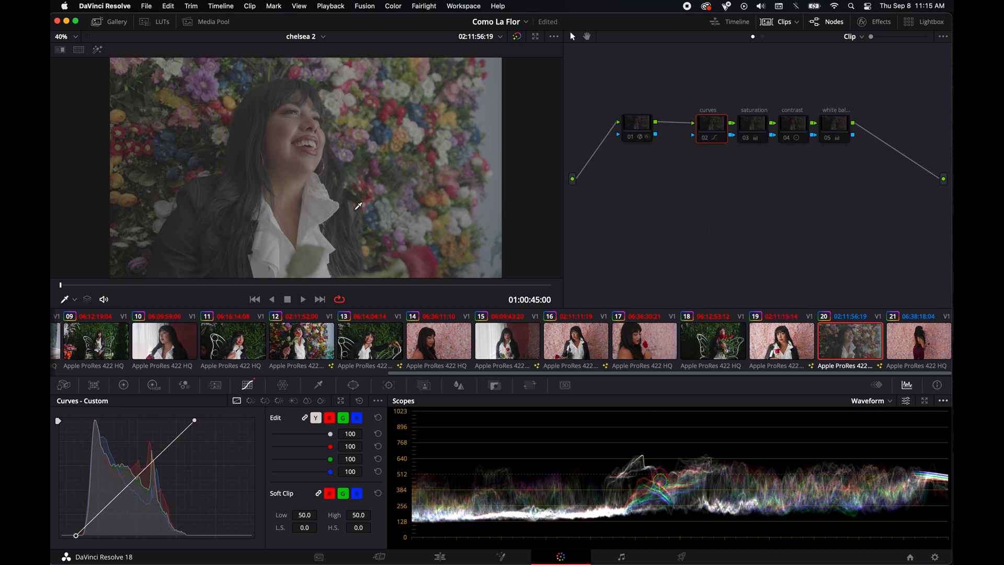
pyautogui.moveTo(369, 215)
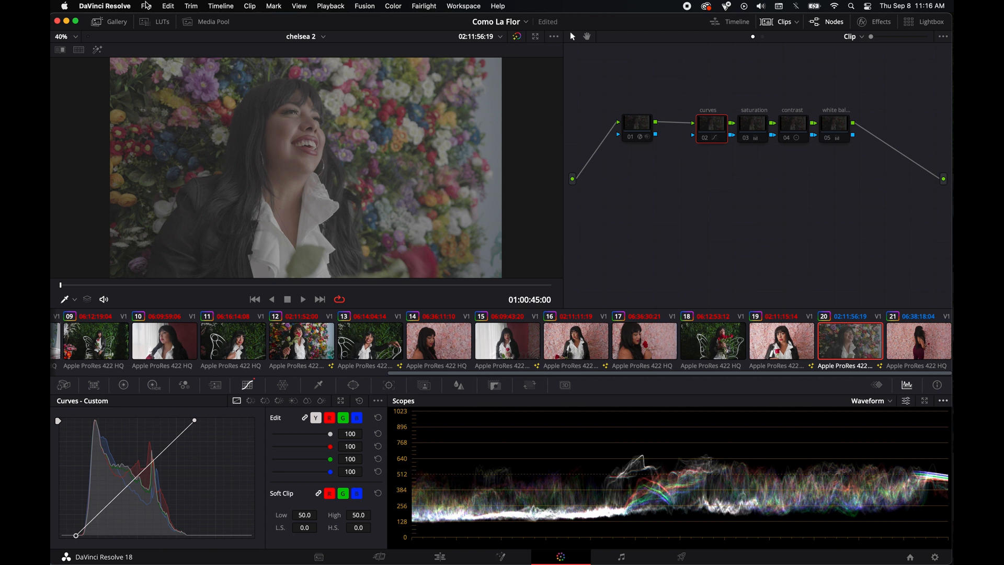
# Open and dismiss Project Settings, then browse the Film Looks LUTs without applying one.
pyautogui.click(146, 6)
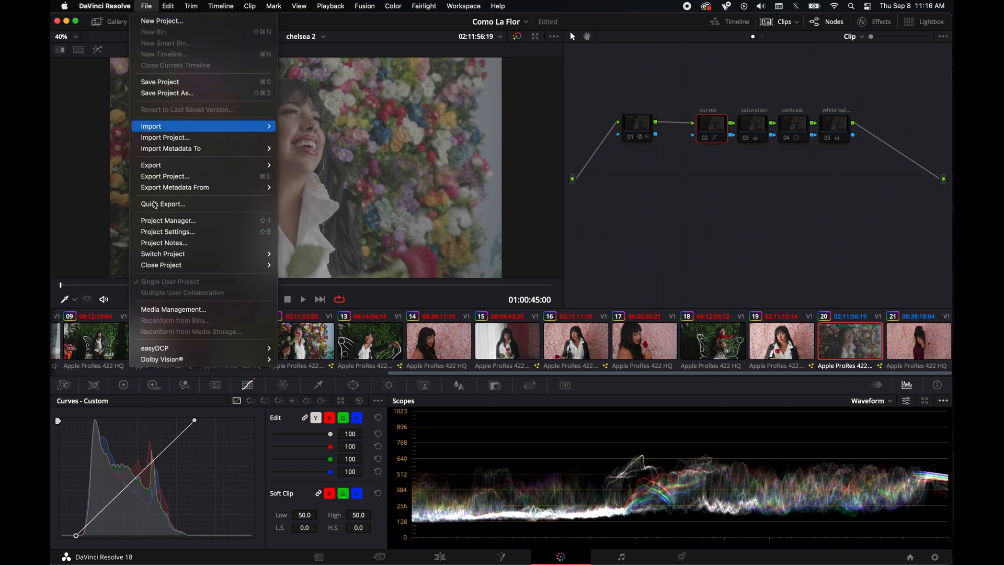
pyautogui.click(168, 231)
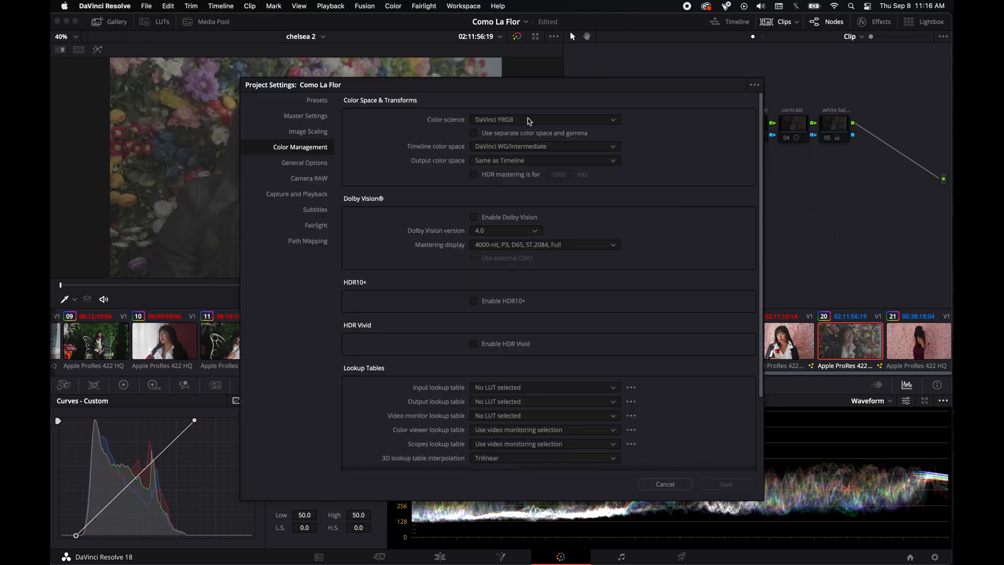
pyautogui.moveTo(525, 120)
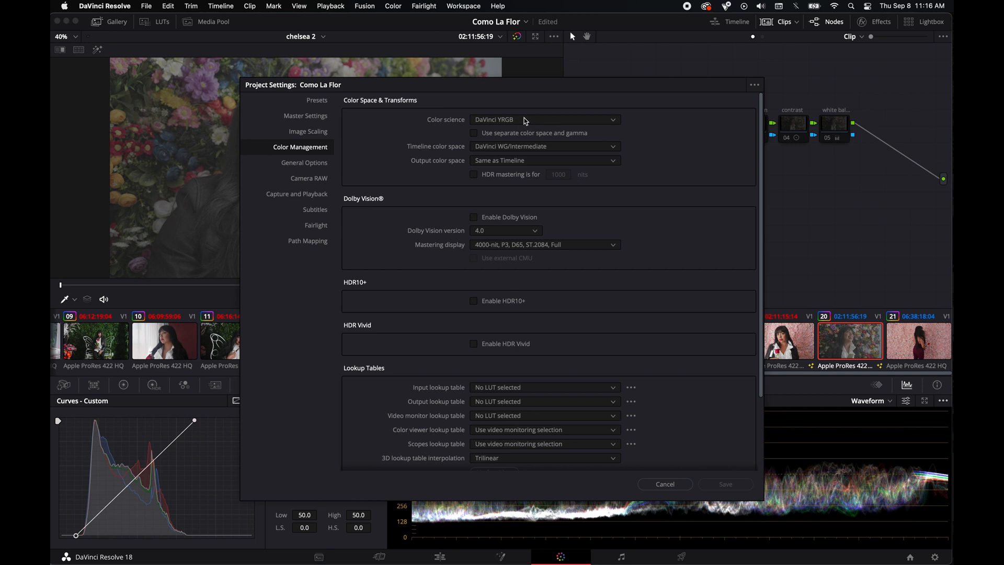
pyautogui.moveTo(544, 149)
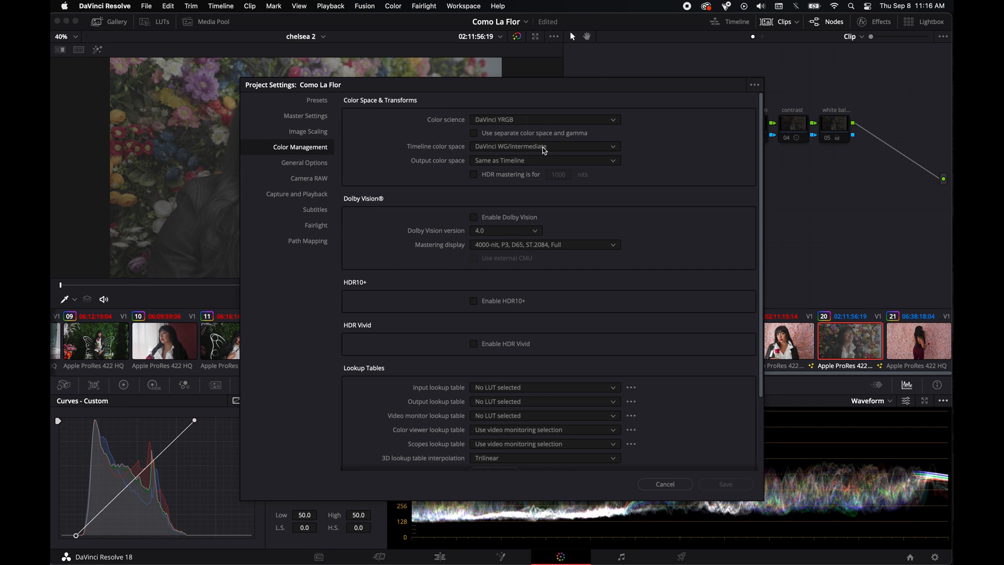
pyautogui.moveTo(565, 149)
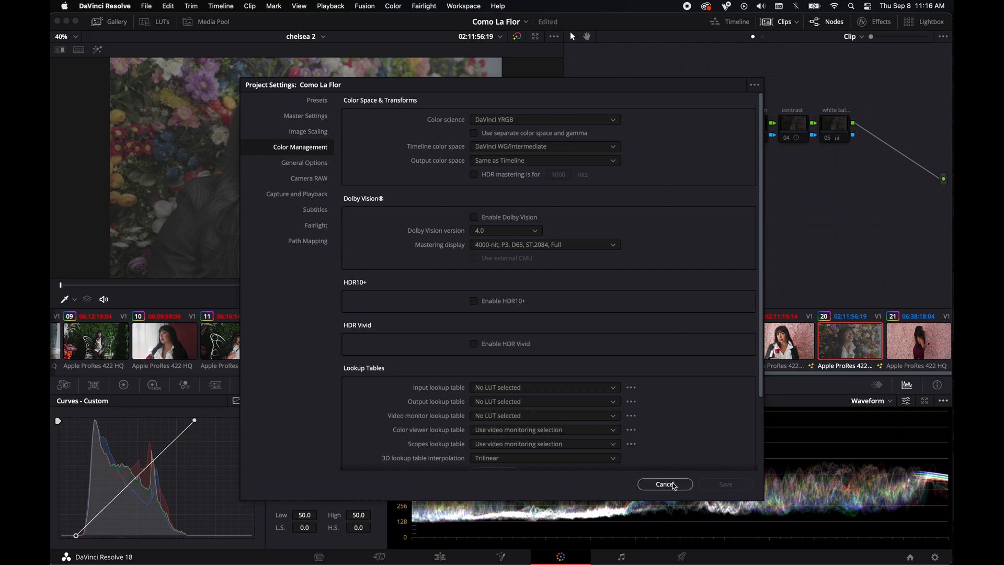
pyautogui.click(664, 483)
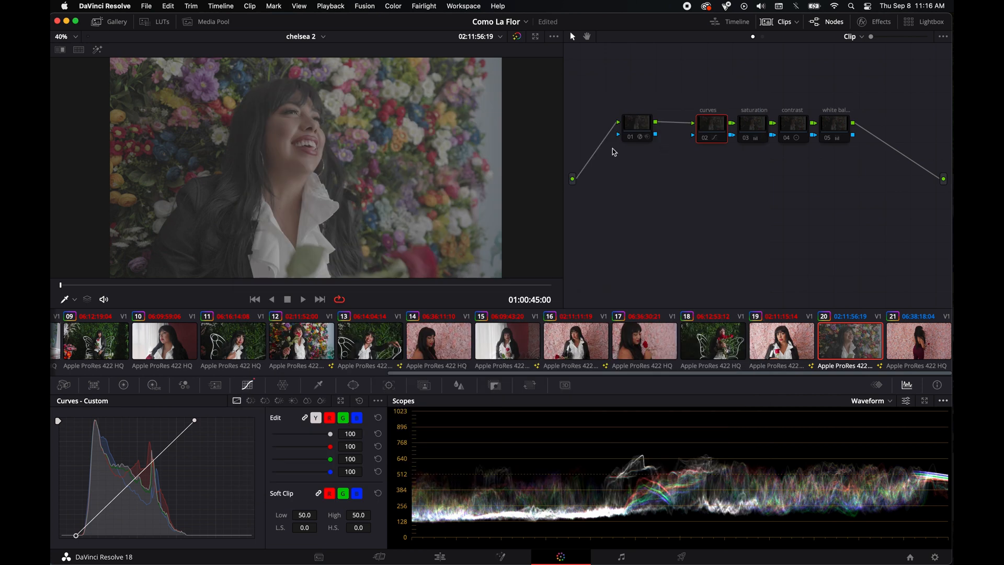
pyautogui.moveTo(622, 94)
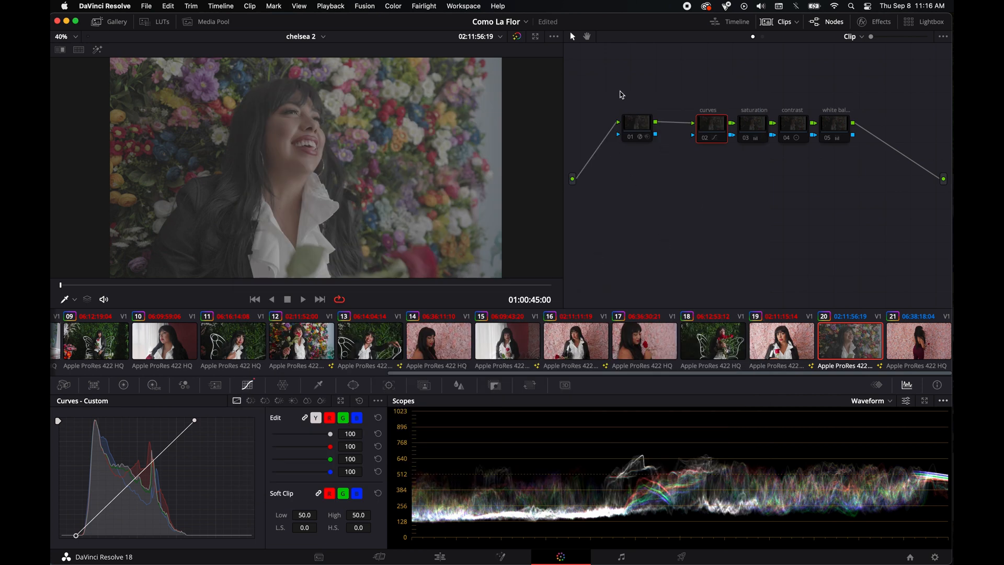
pyautogui.click(162, 21)
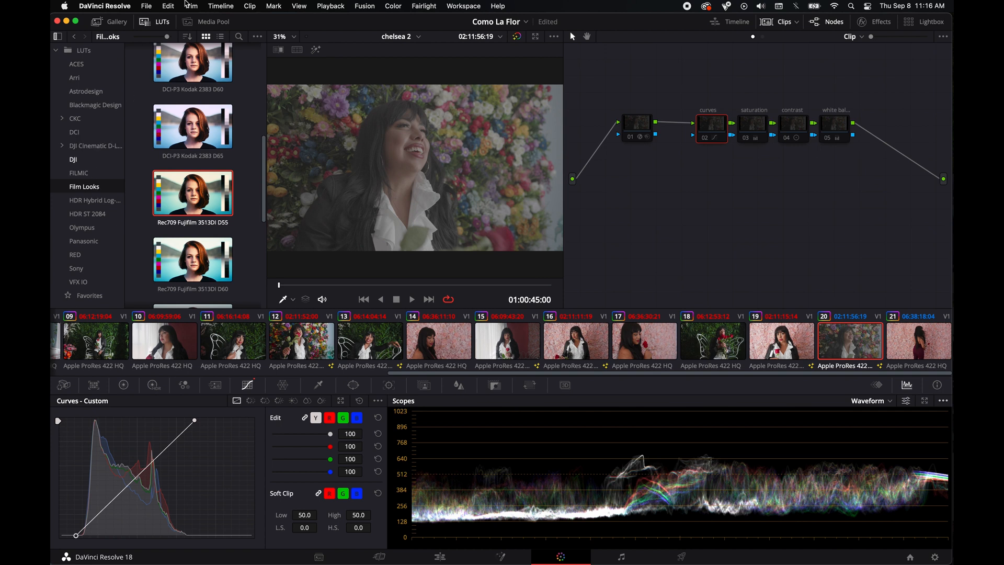
pyautogui.click(146, 6)
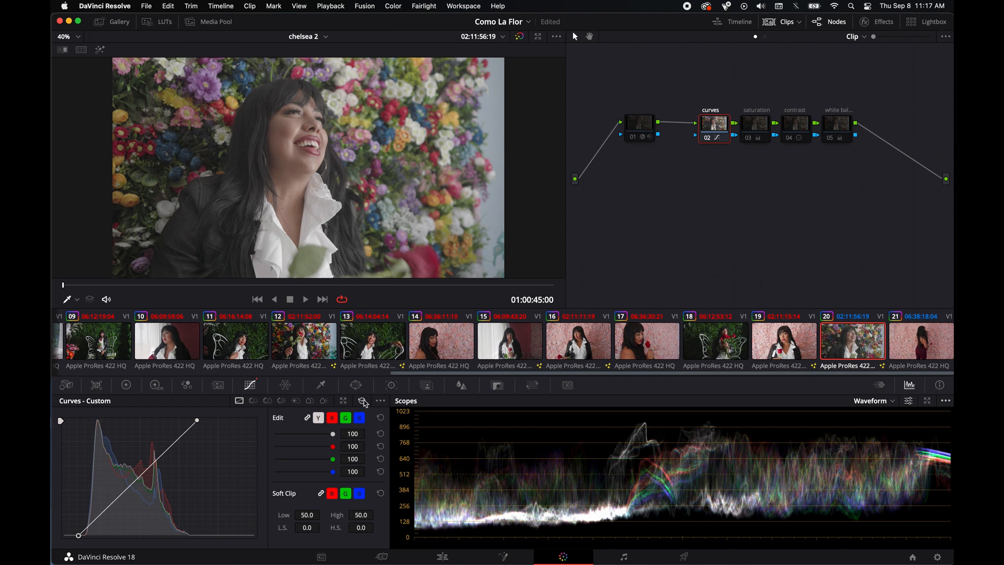
# Flatten the custom curve, pull the white point inward and nudge the black point for contrast.
pyautogui.moveTo(196, 421); pyautogui.dragTo(254, 421)
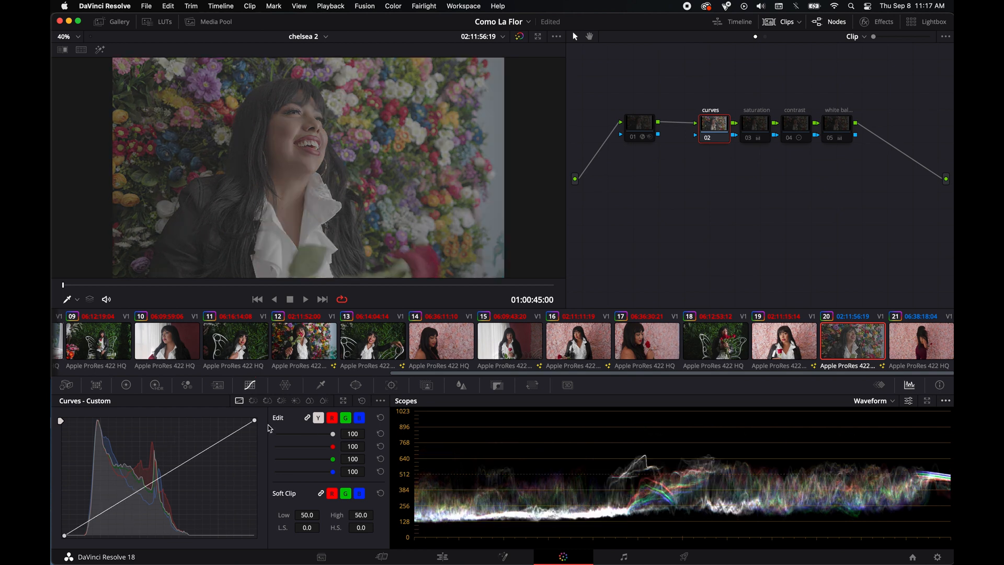
pyautogui.moveTo(601, 459)
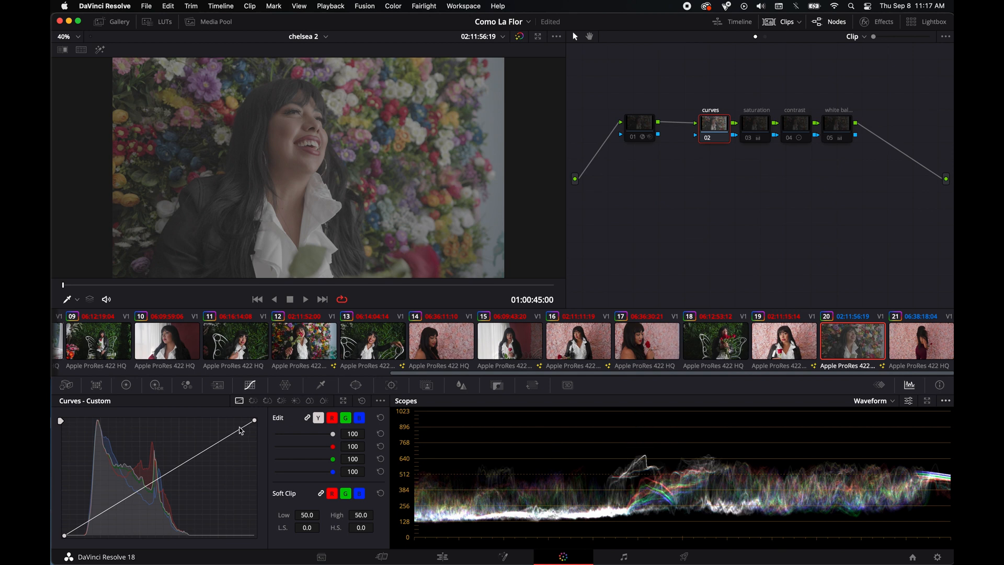
pyautogui.moveTo(253, 420); pyautogui.dragTo(185, 422)
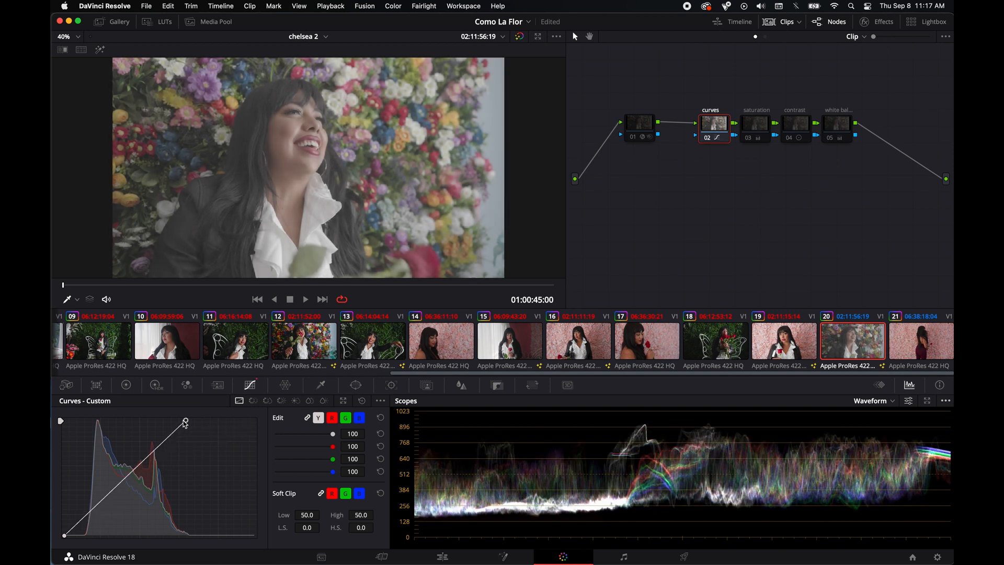
pyautogui.moveTo(184, 424); pyautogui.dragTo(207, 423)
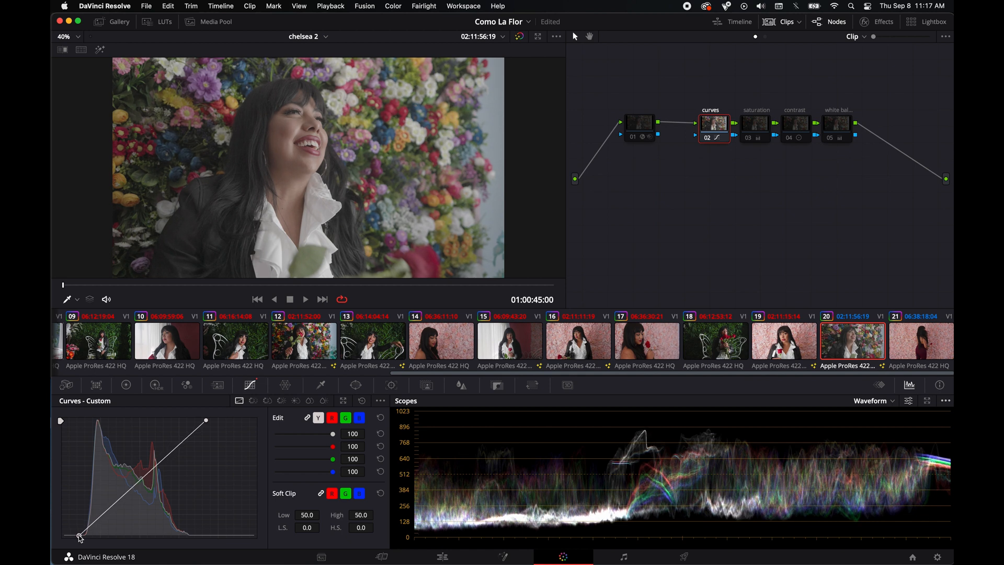
pyautogui.moveTo(849, 167)
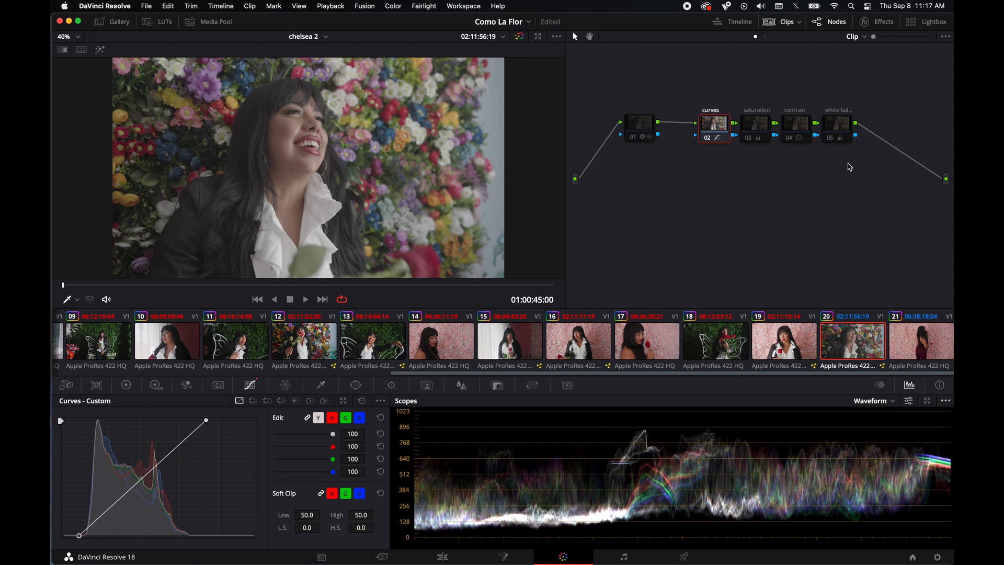
pyautogui.moveTo(754, 127)
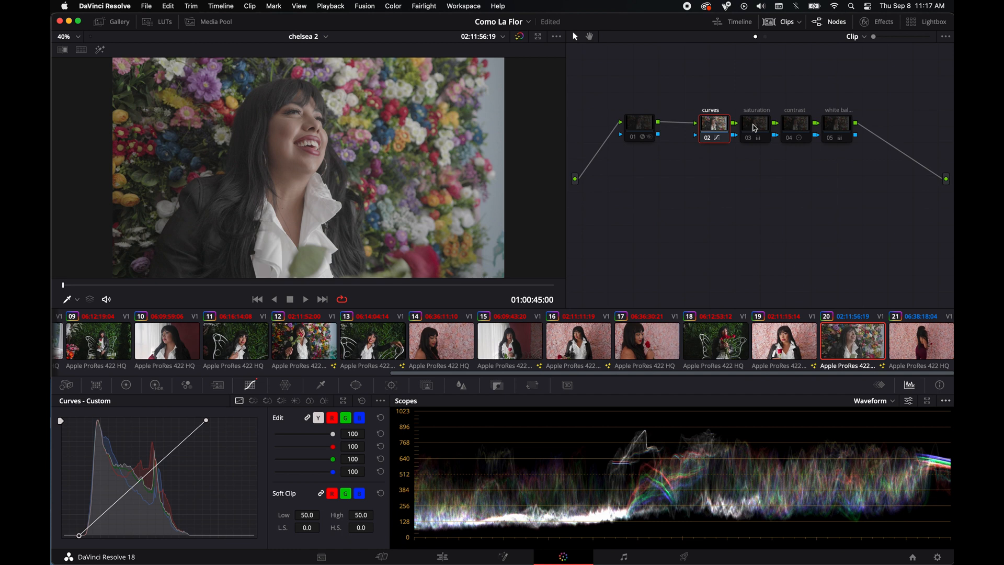
# Enable contrast node 04 and set Contrast 1.328 with Pivot 0.423.
pyautogui.click(795, 122)
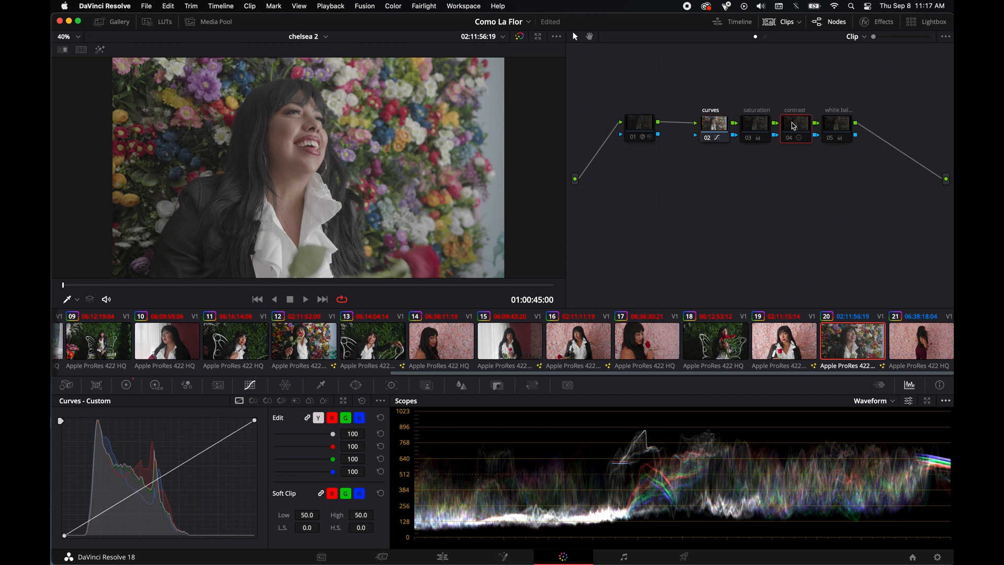
pyautogui.moveTo(790, 140)
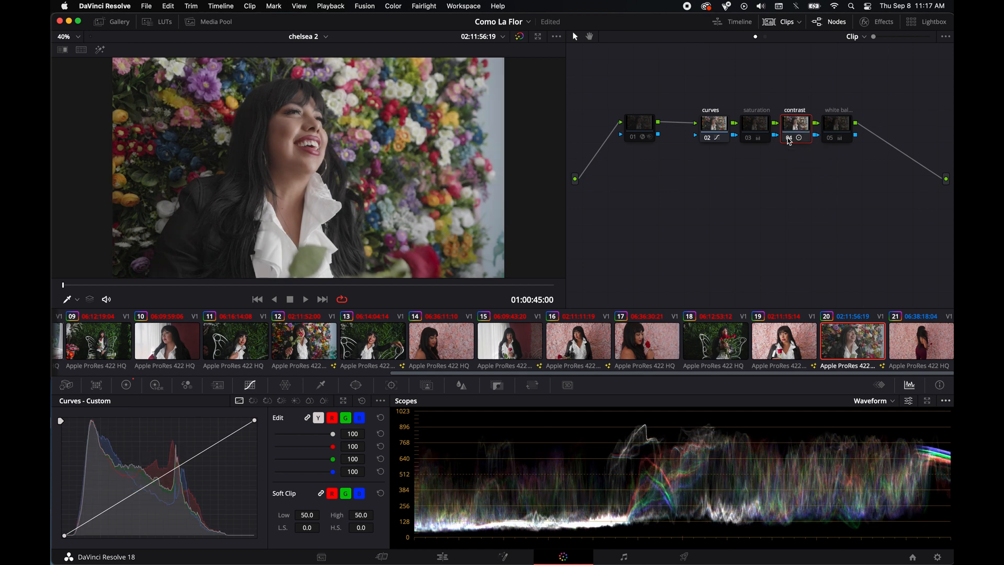
pyautogui.click(126, 385)
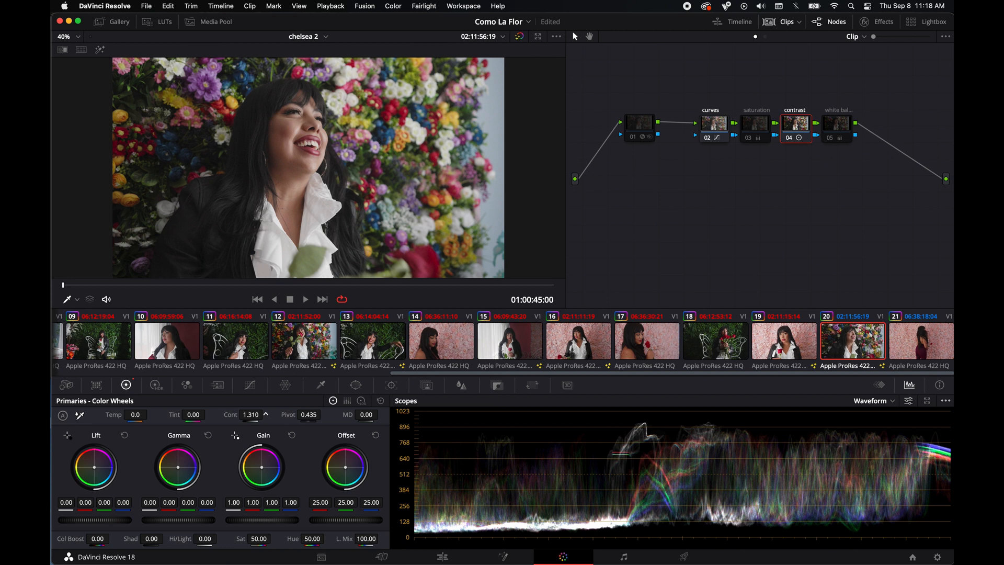
pyautogui.click(264, 411)
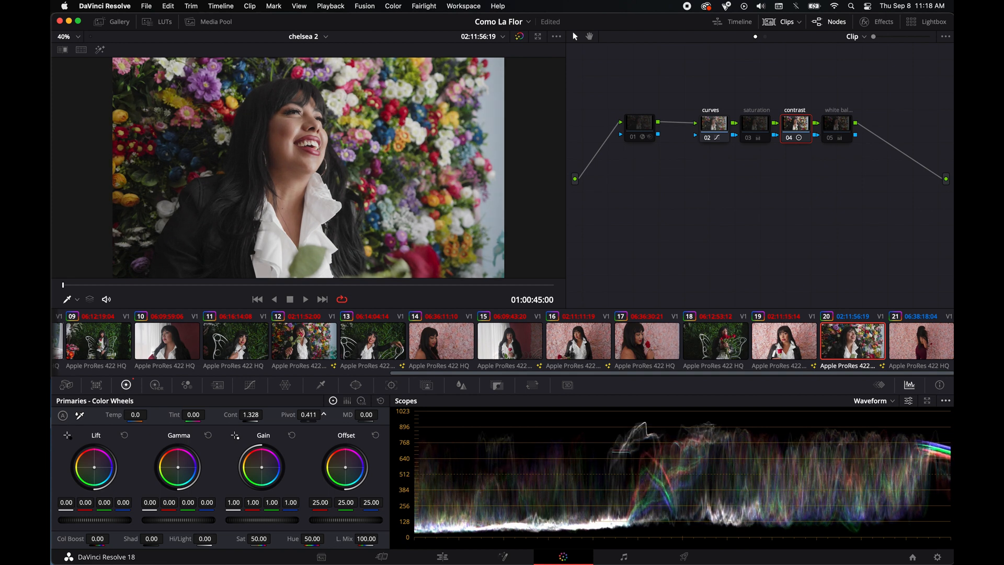
pyautogui.moveTo(308, 414); pyautogui.dragTo(317, 414)
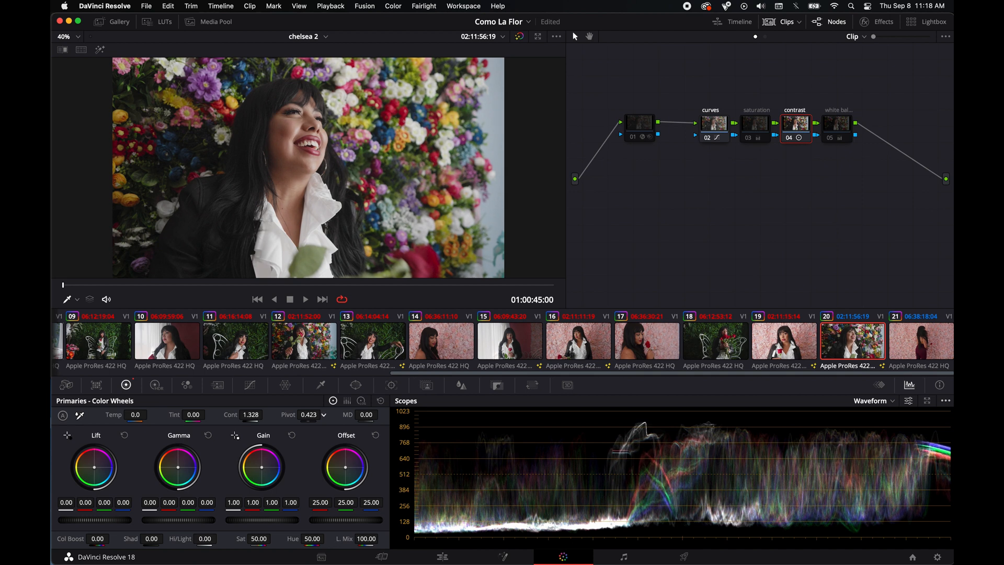
pyautogui.moveTo(822, 185)
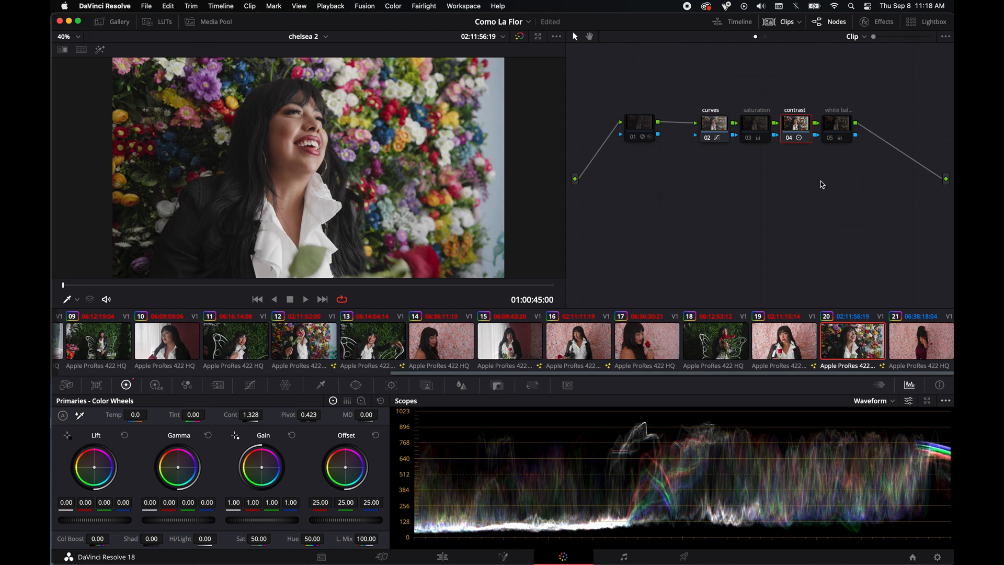
# Enable the saturation node and drag Sat up to about 65.2.
pyautogui.click(754, 123)
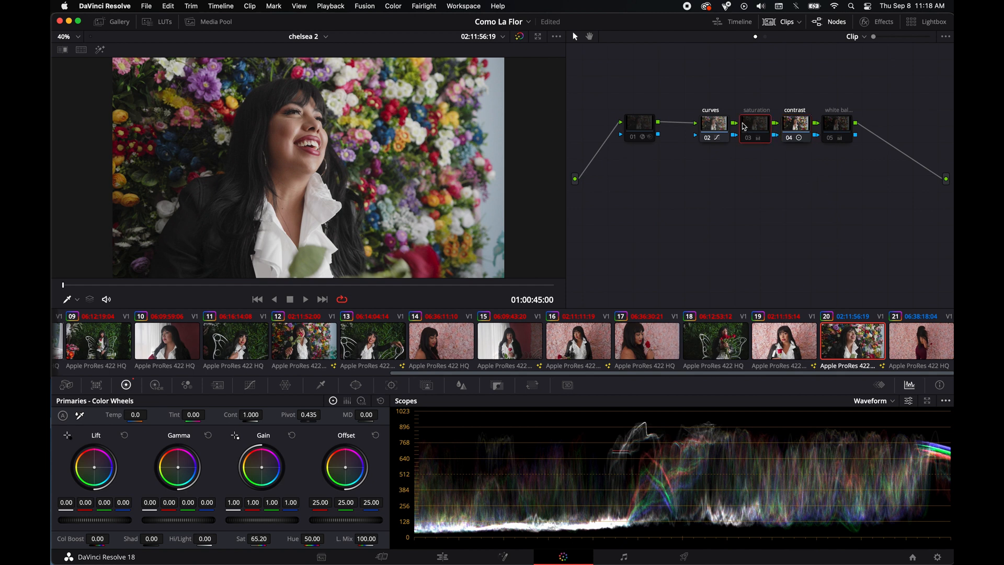
pyautogui.click(754, 123)
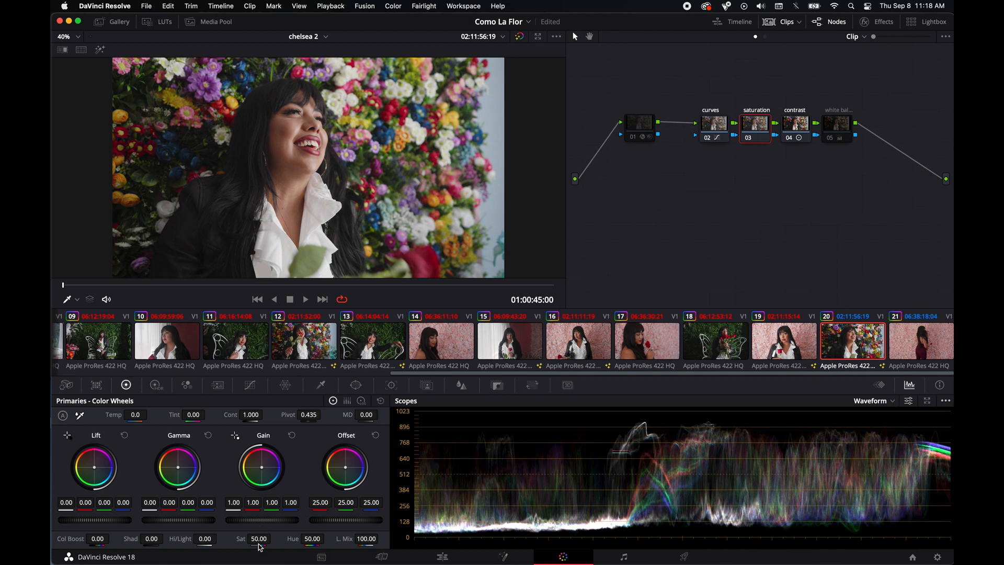
pyautogui.moveTo(259, 538); pyautogui.dragTo(269, 533)
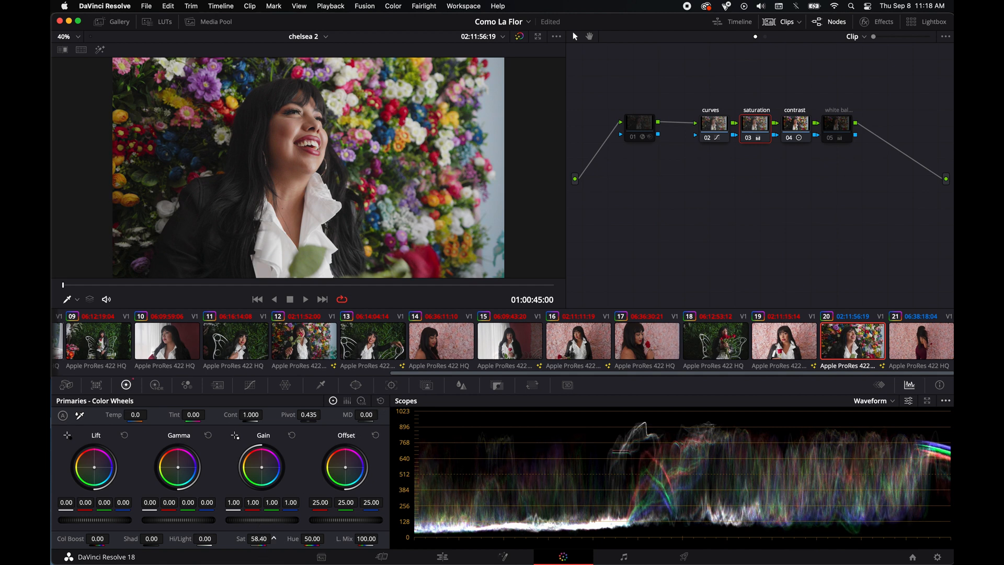
pyautogui.moveTo(259, 537); pyautogui.dragTo(269, 534)
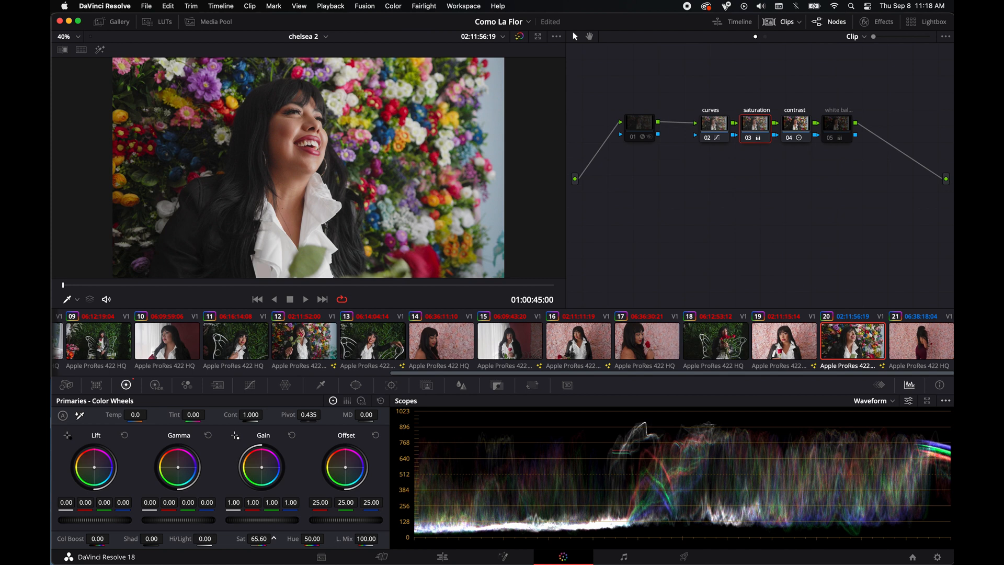
pyautogui.click(271, 538)
pyautogui.write('56')
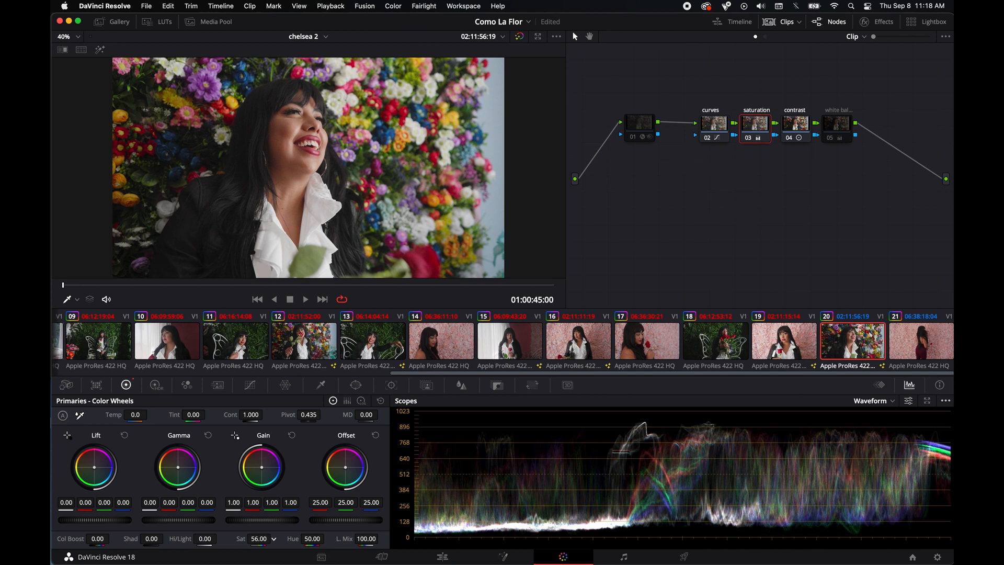
pyautogui.moveTo(258, 538); pyautogui.dragTo(263, 538)
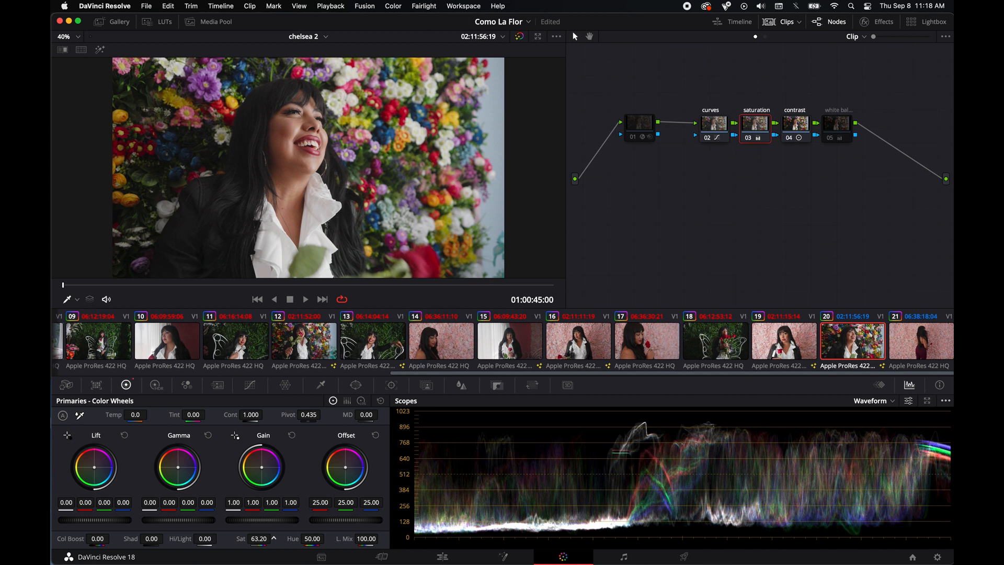
pyautogui.moveTo(259, 539); pyautogui.dragTo(268, 532)
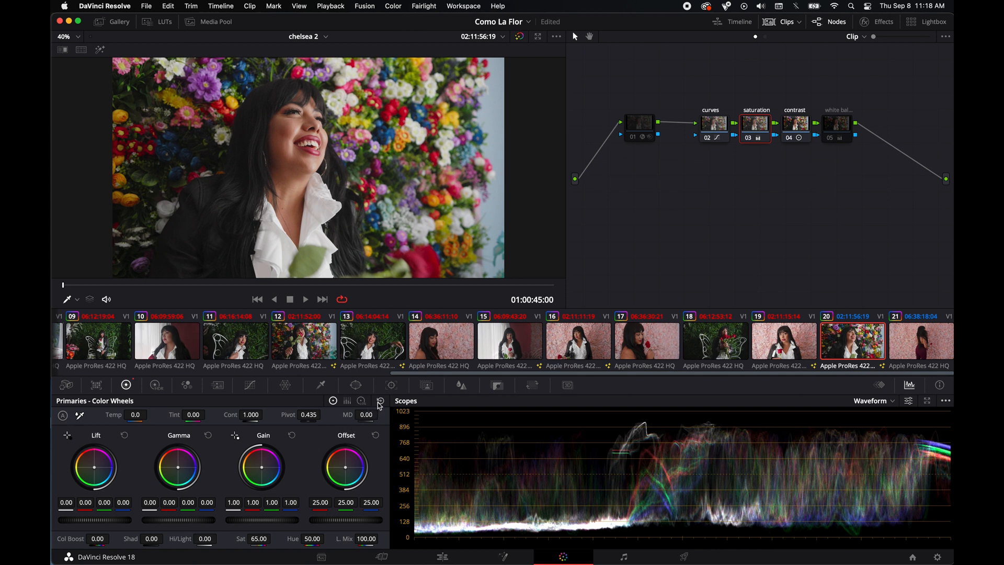
pyautogui.moveTo(379, 400)
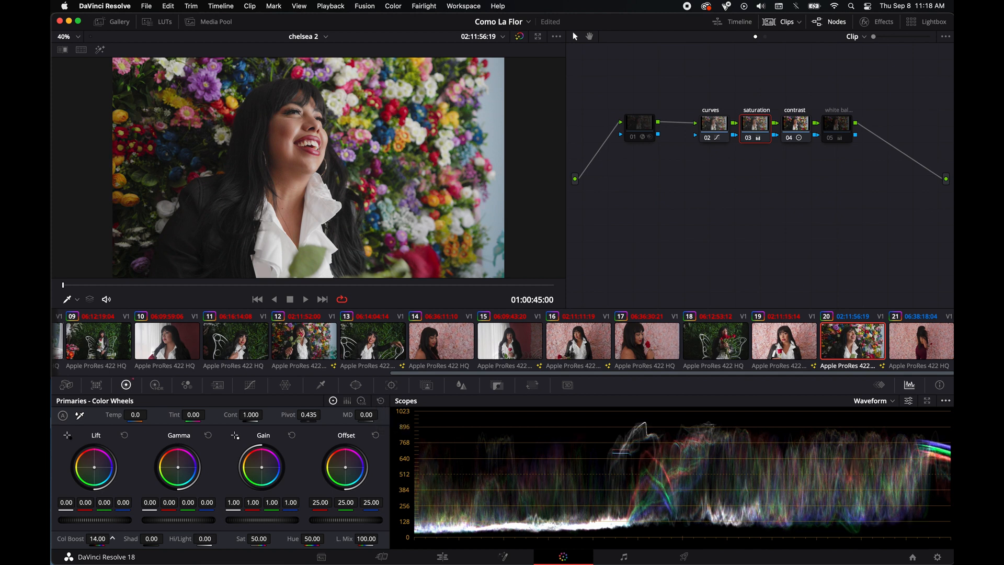
pyautogui.moveTo(90, 538); pyautogui.dragTo(115, 538)
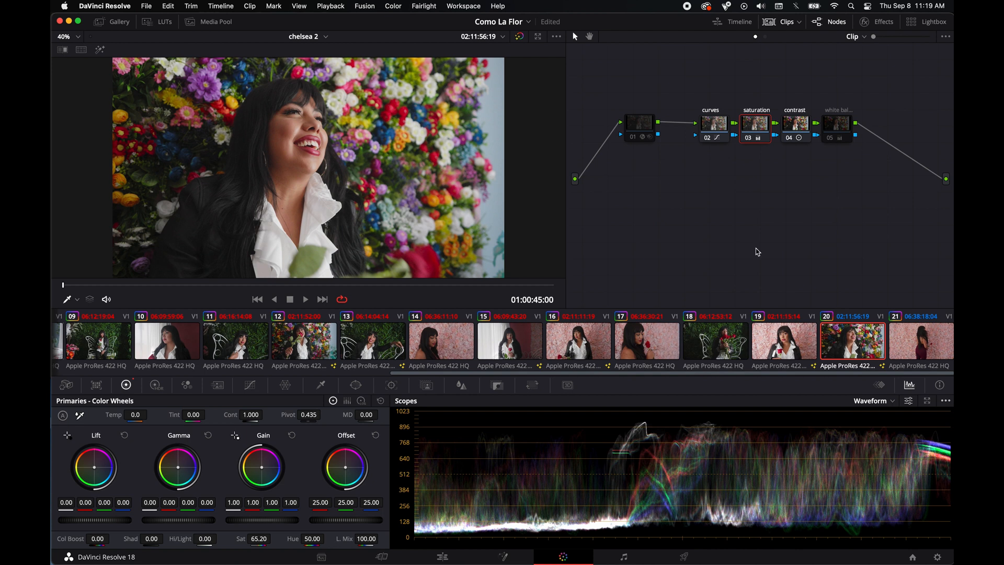
# Sample the image on the white balance node for Temp -58.6 and Tint -4.77.
pyautogui.click(835, 123)
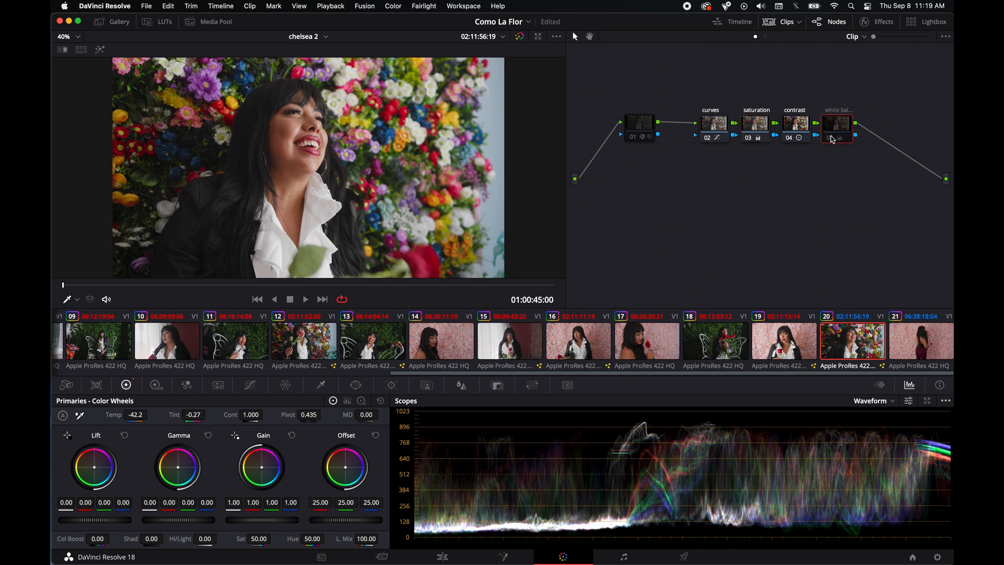
pyautogui.click(836, 124)
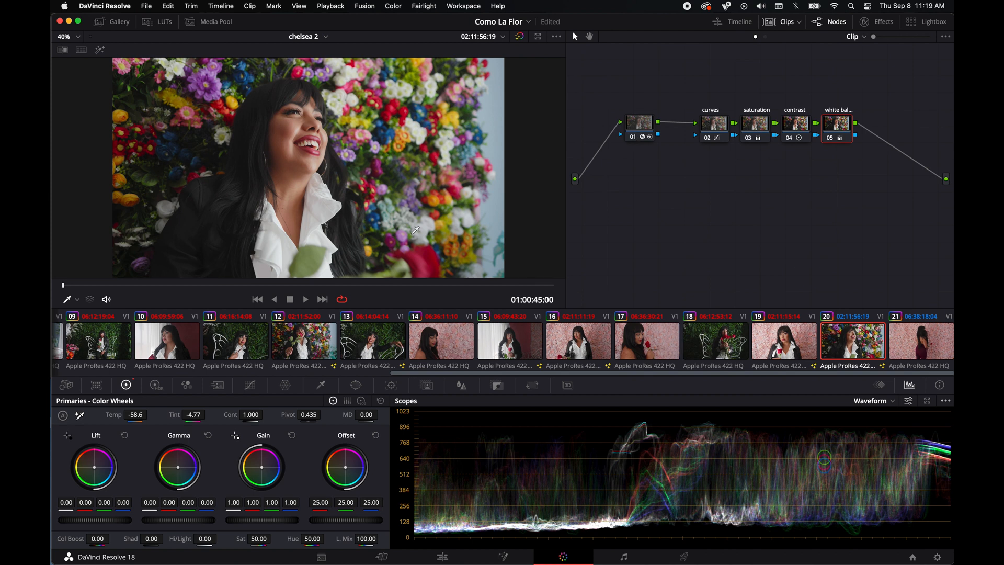
pyautogui.moveTo(172, 55)
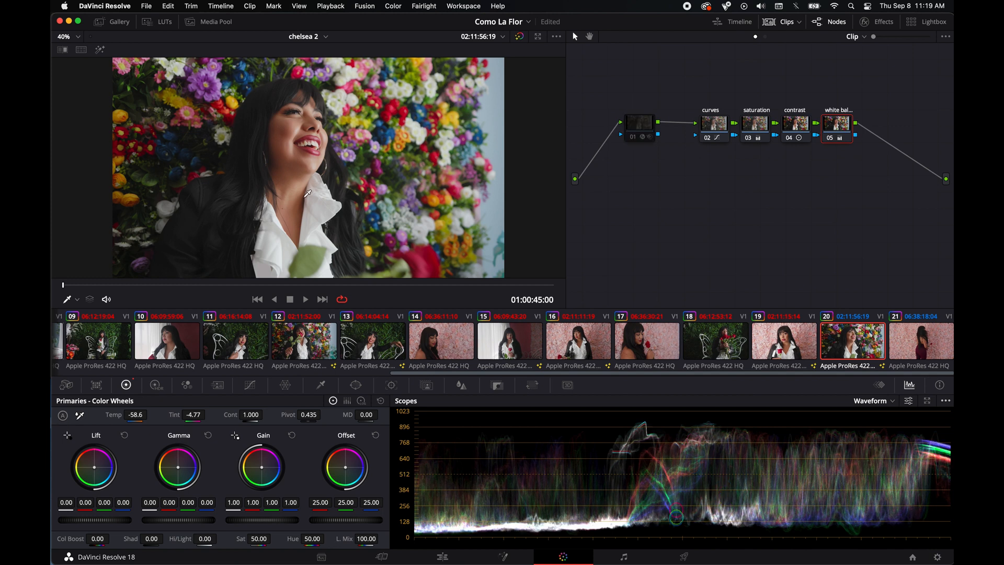
pyautogui.moveTo(220, 323)
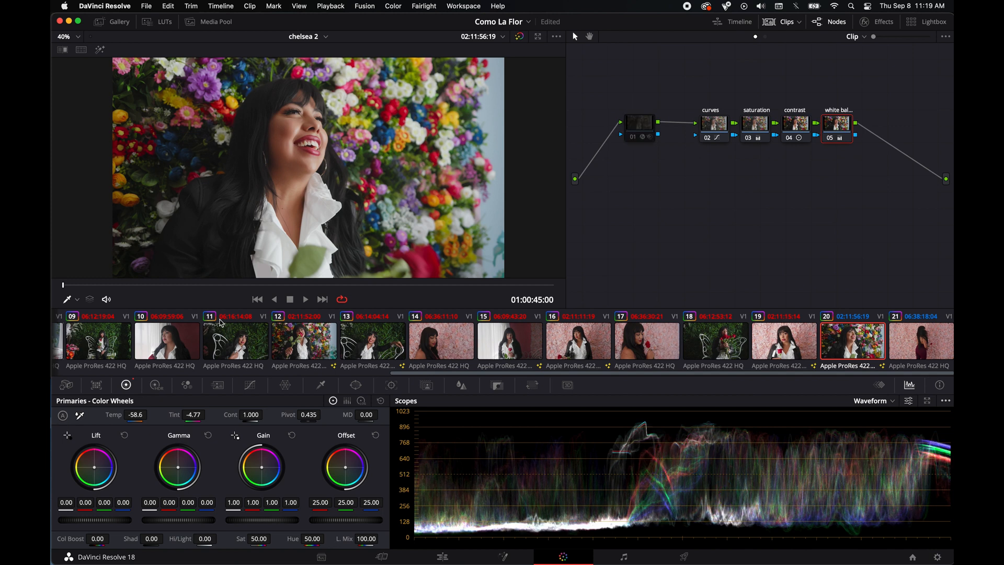
# Zoom the viewer to 266% over her hair and cheek, then select node 01.
pyautogui.click(62, 36)
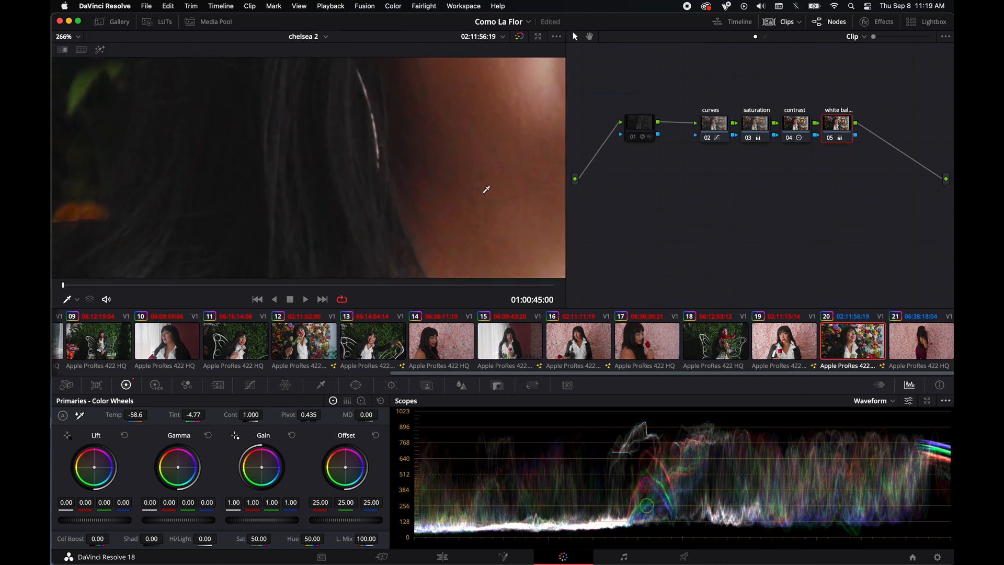
pyautogui.moveTo(469, 226)
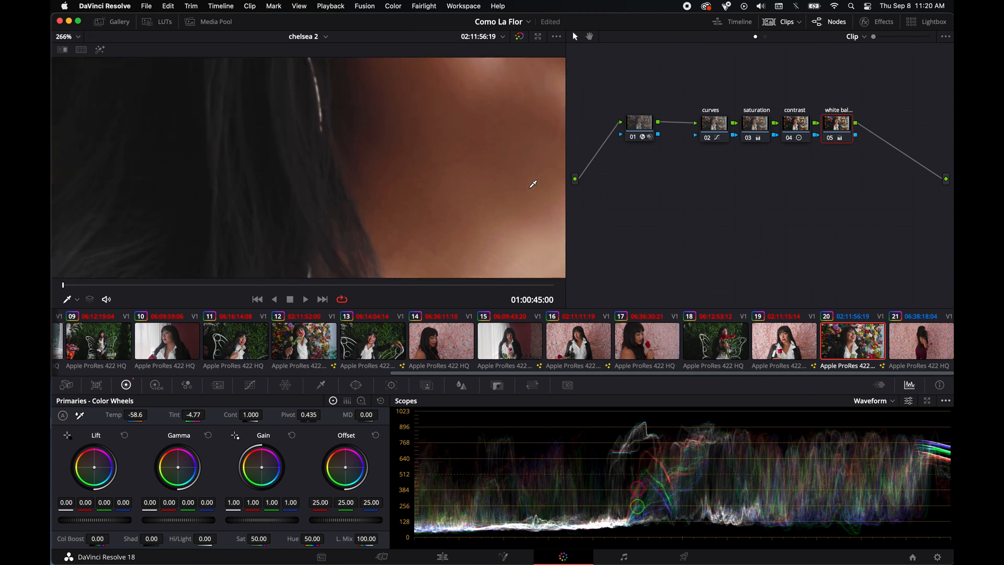
pyautogui.click(639, 122)
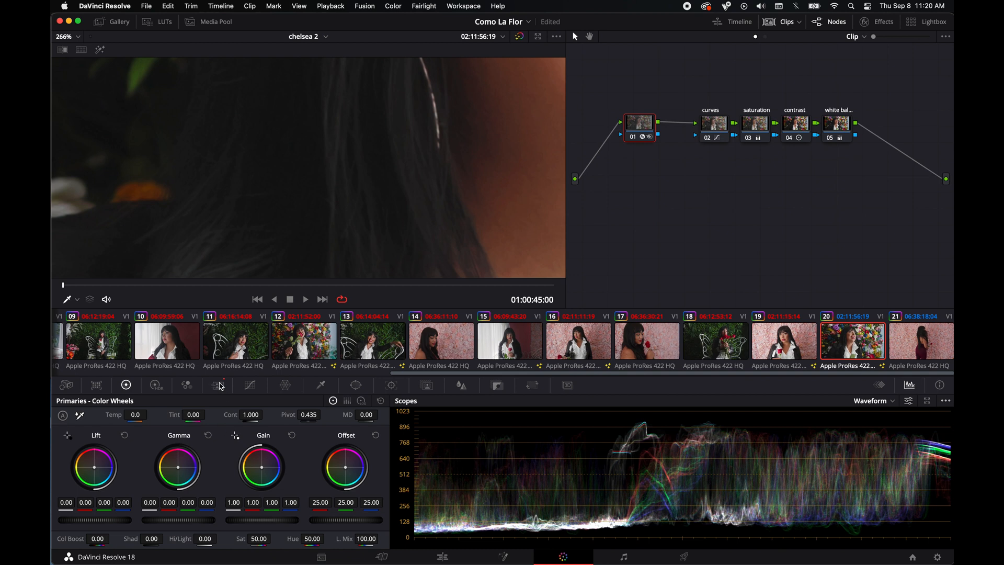
# In Motion Effects, set spatial NR mode to Better and temporal NR to 2 frames.
pyautogui.click(217, 384)
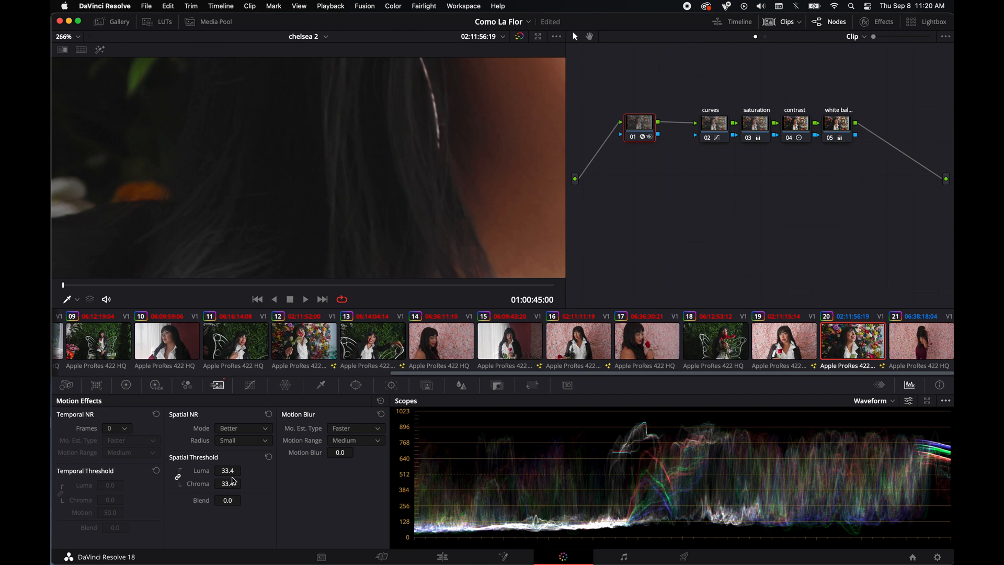
pyautogui.moveTo(245, 442)
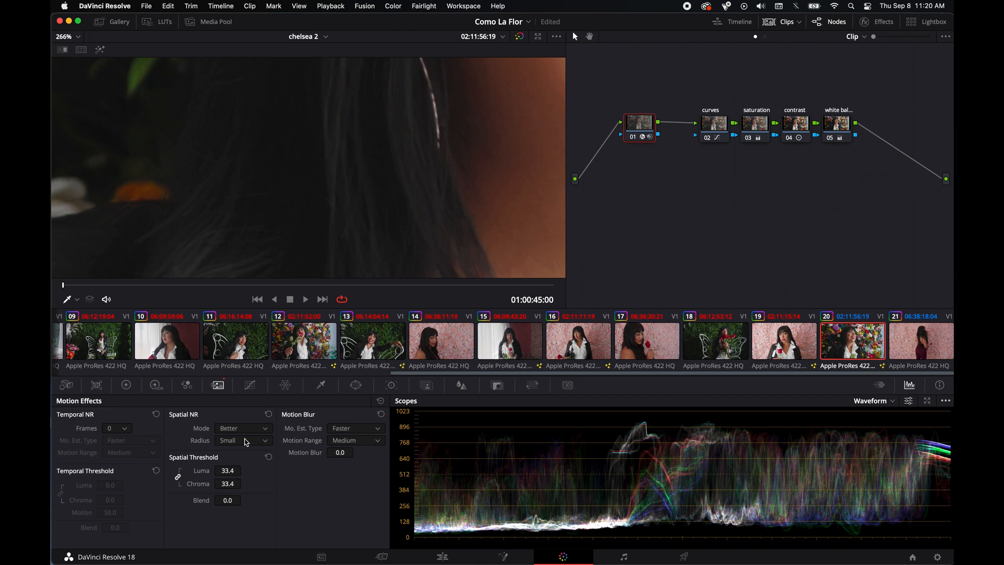
pyautogui.click(243, 427)
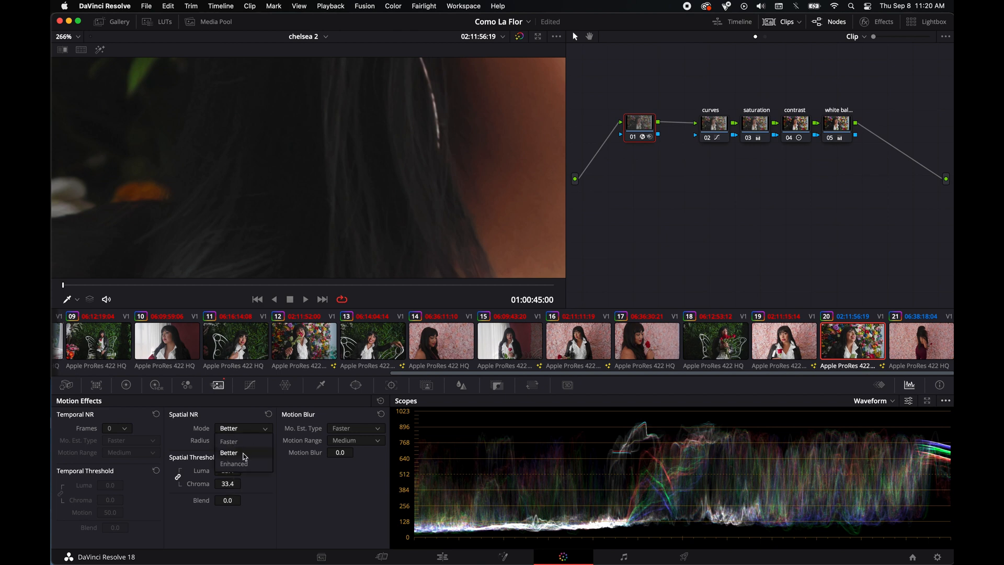
pyautogui.click(243, 440)
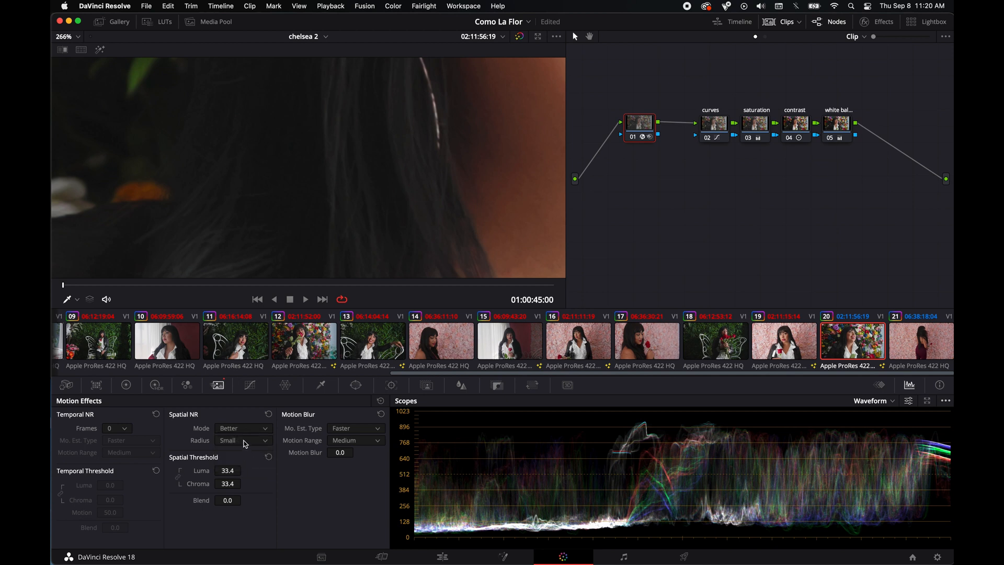
pyautogui.moveTo(253, 433)
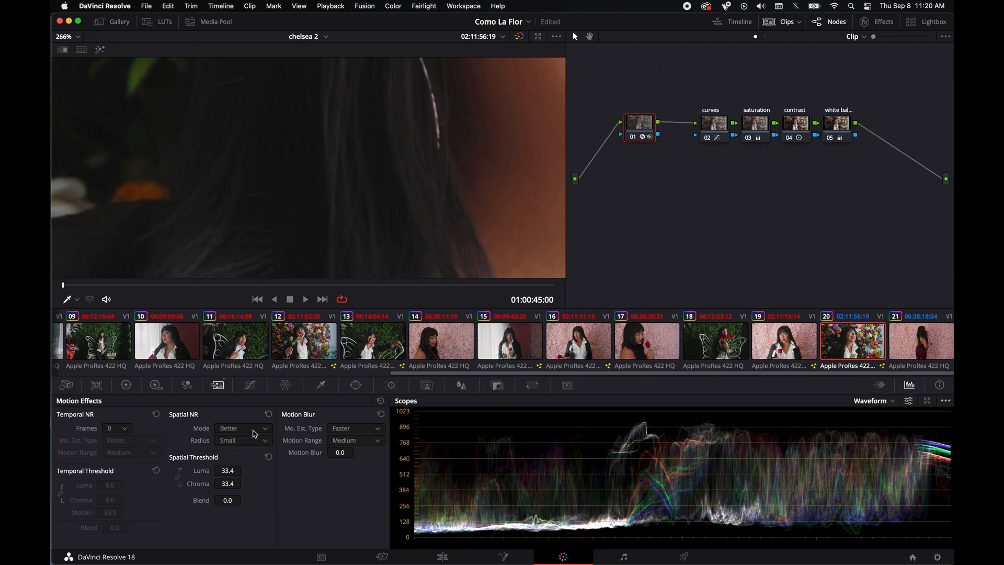
pyautogui.click(115, 428)
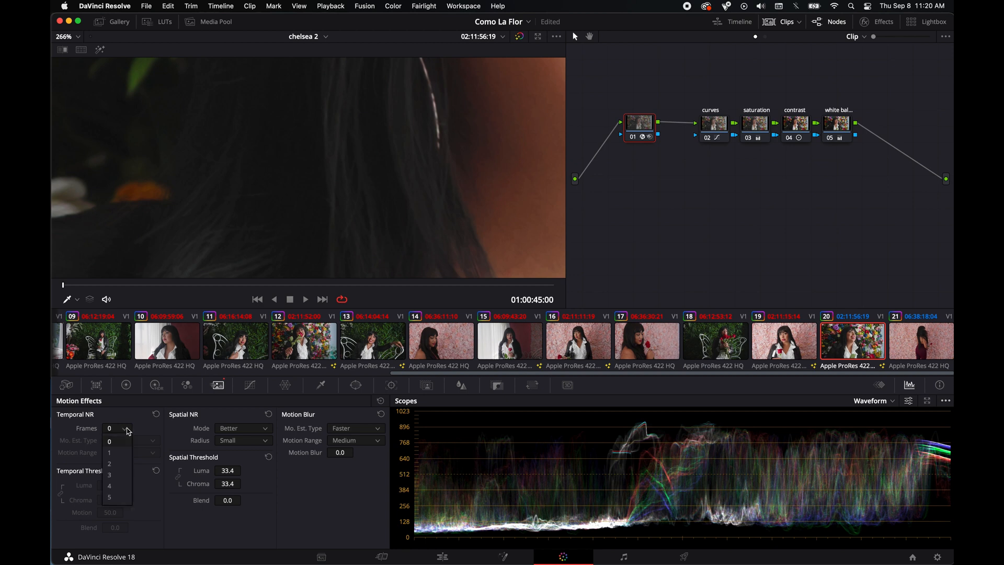
pyautogui.click(109, 462)
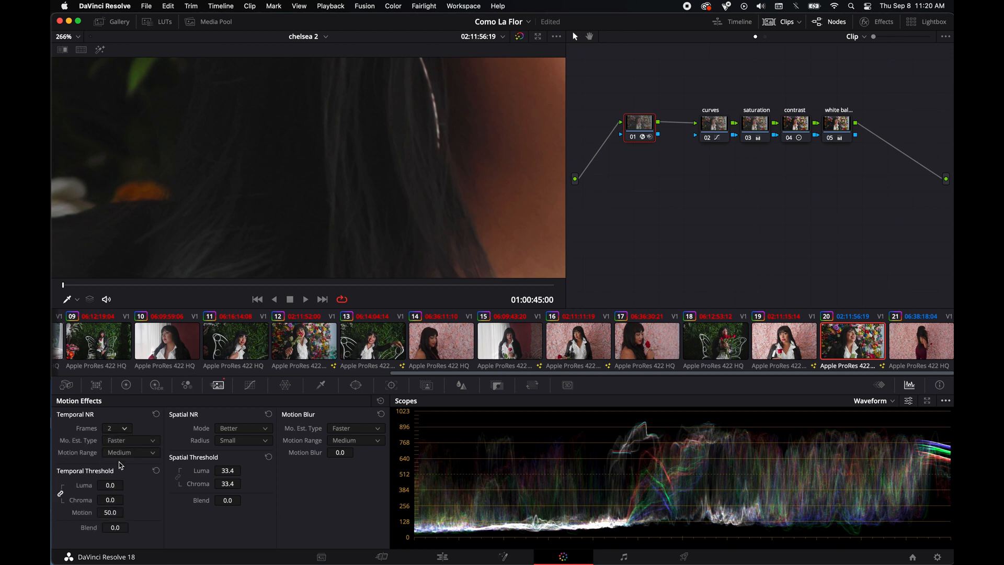
pyautogui.moveTo(248, 466)
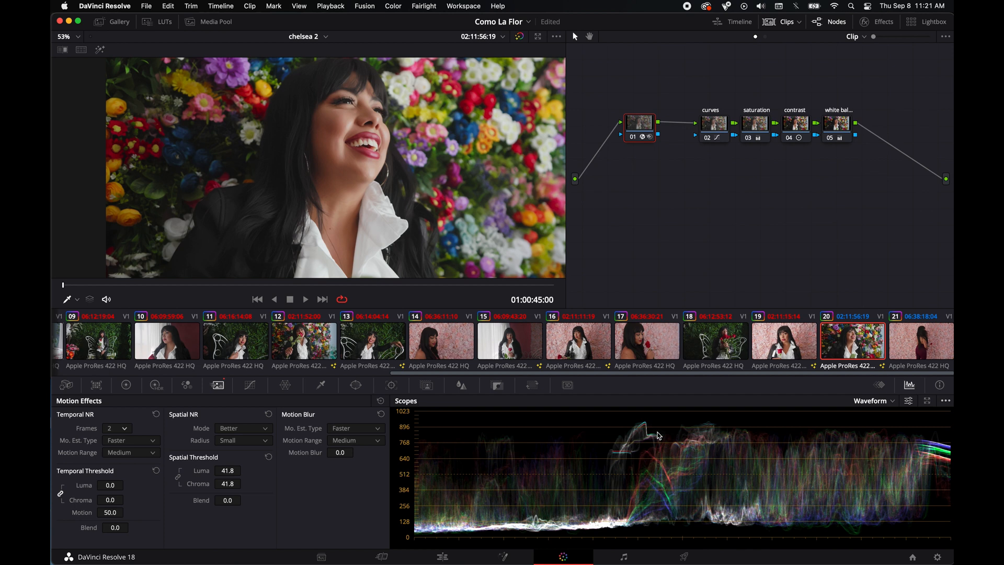
pyautogui.moveTo(564, 150)
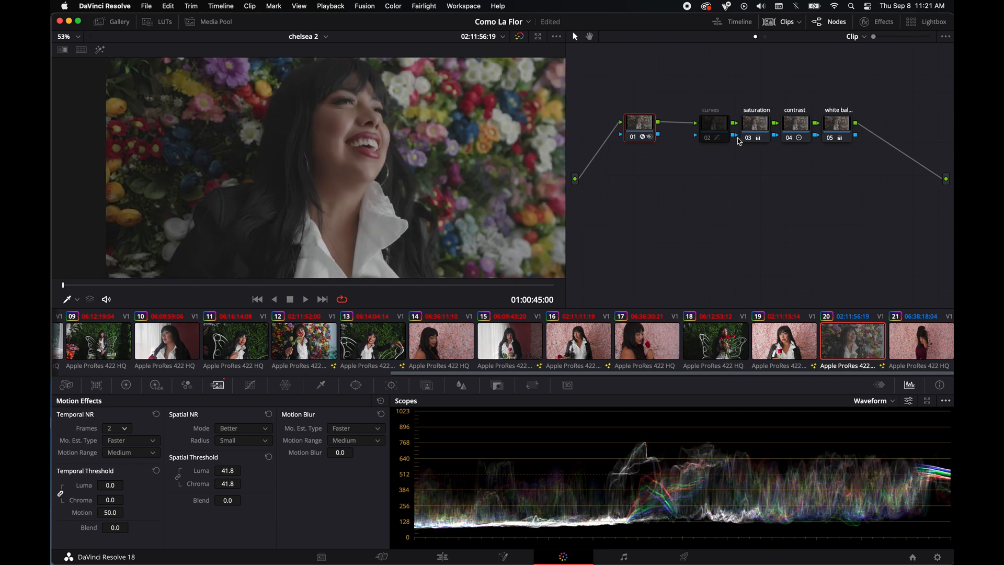
pyautogui.click(713, 123)
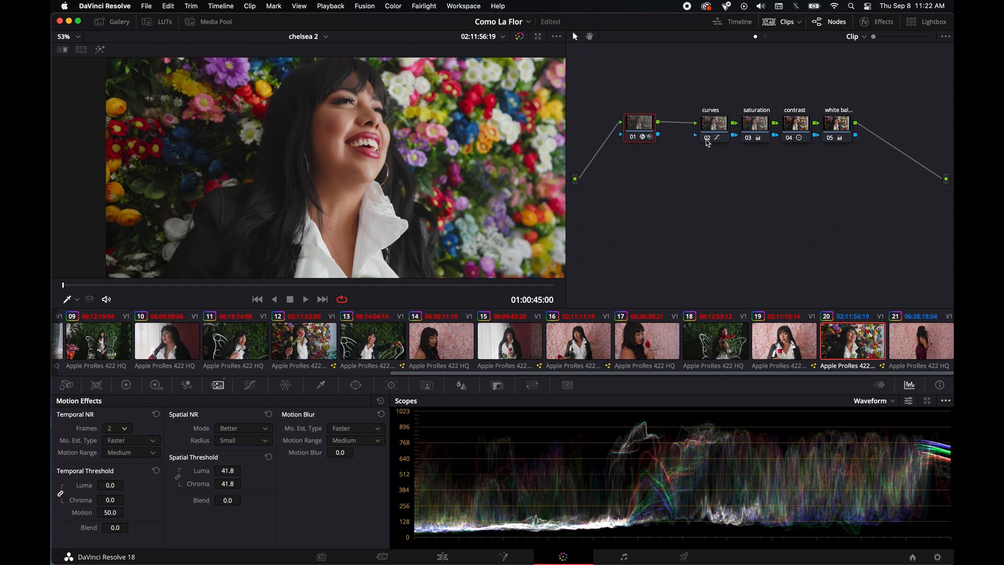
pyautogui.moveTo(746, 244)
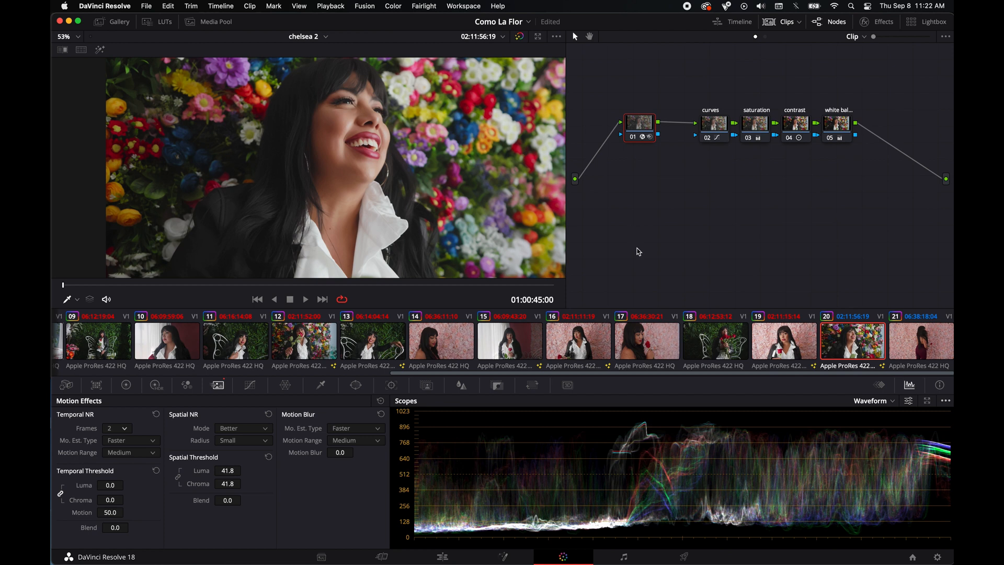
pyautogui.moveTo(696, 254)
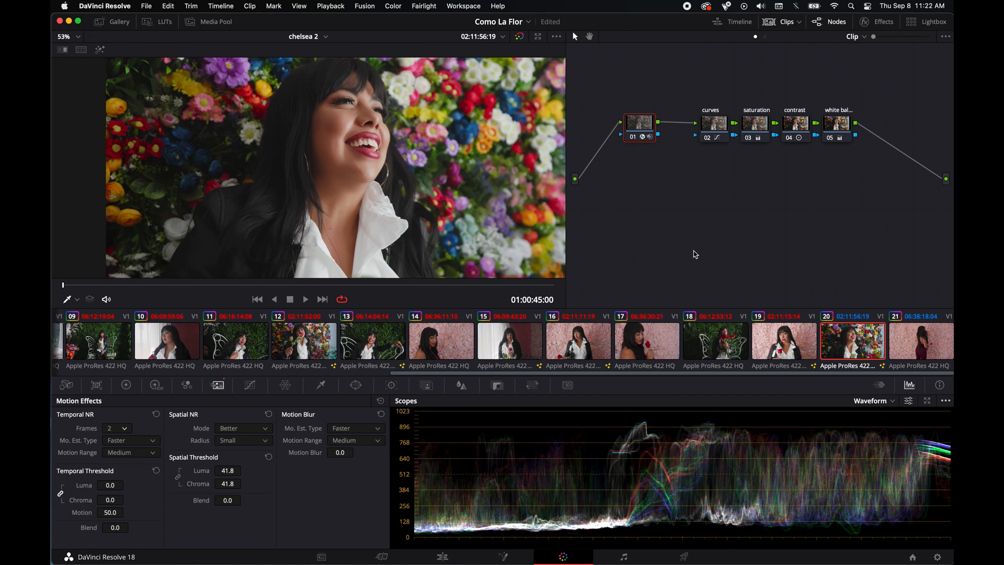
pyautogui.moveTo(659, 274)
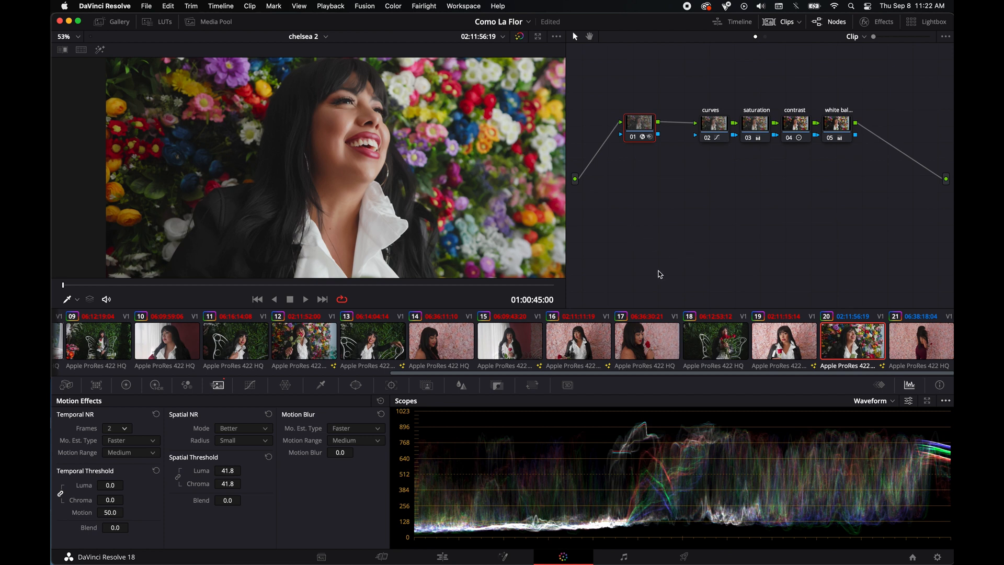
pyautogui.moveTo(746, 250)
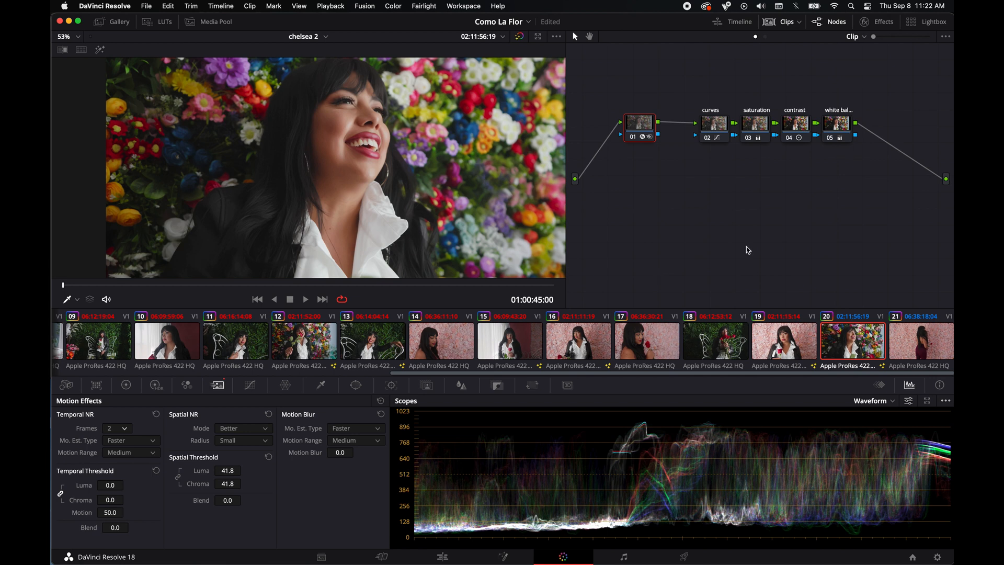
pyautogui.moveTo(634, 220)
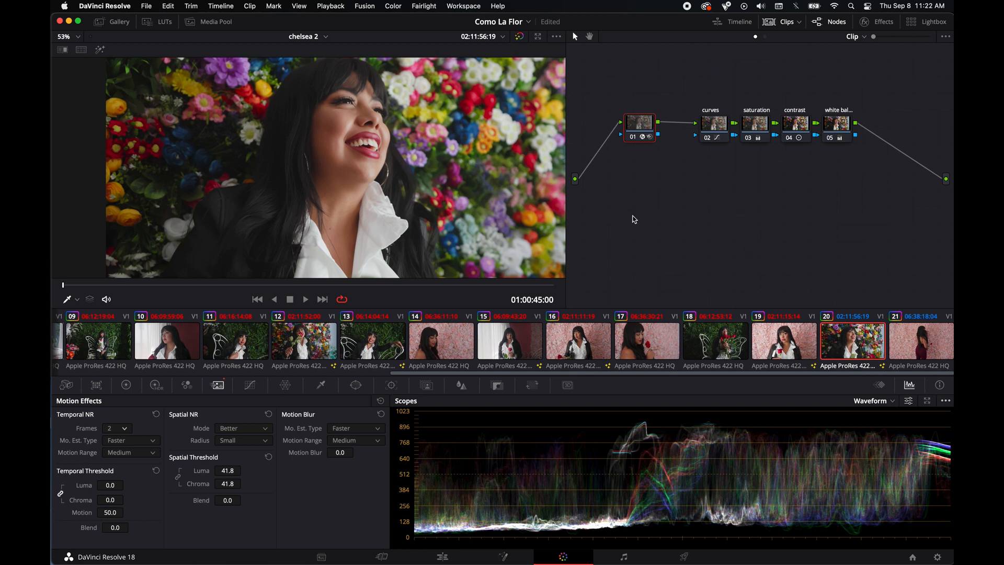